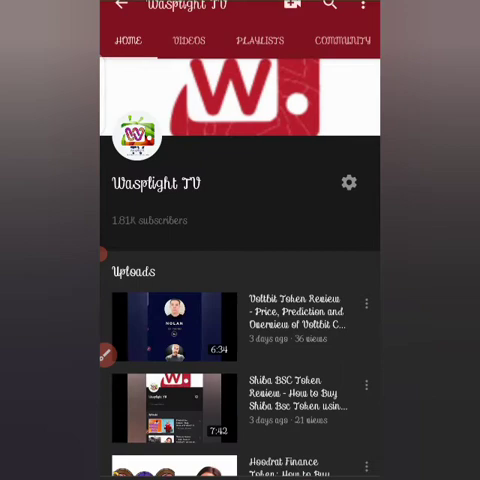
# - Scroll down through the existing wallet's token balances on the Tokens tab
pyautogui.scroll(-3)
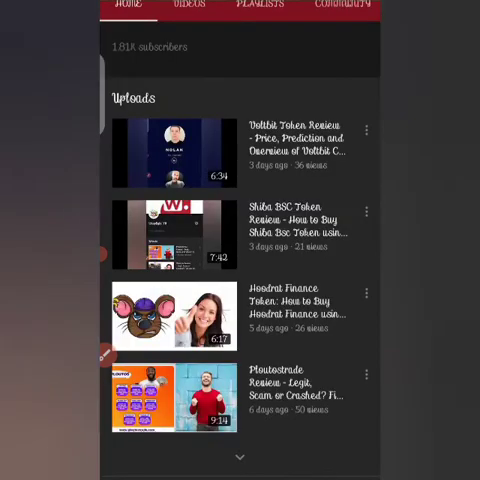
pyautogui.scroll(-3)
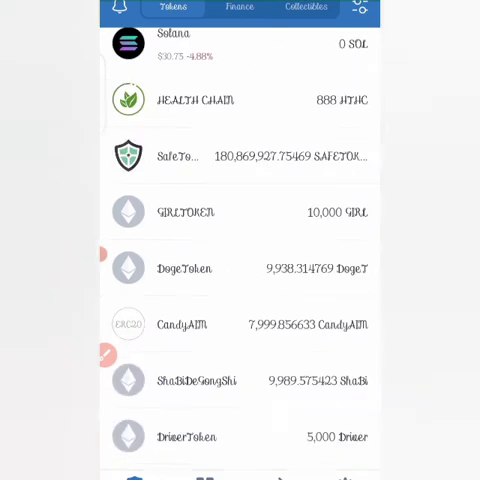
pyautogui.scroll(-3)
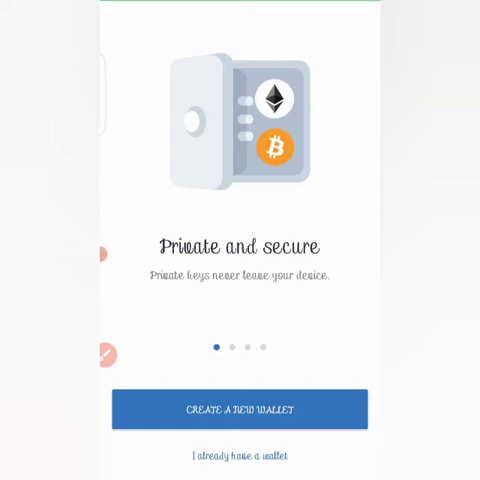
# - Start a new wallet and acknowledge that losing the recovery words means losing access
pyautogui.click(240, 408)
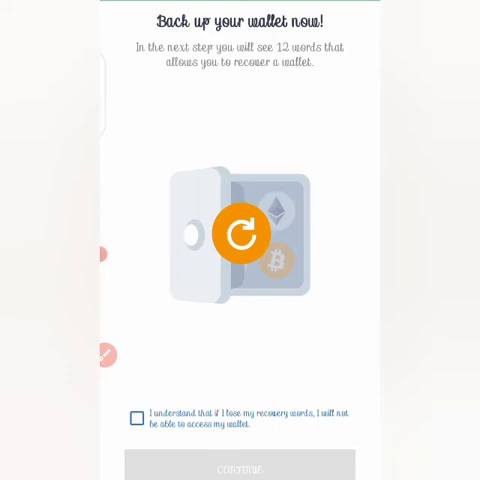
pyautogui.click(136, 416)
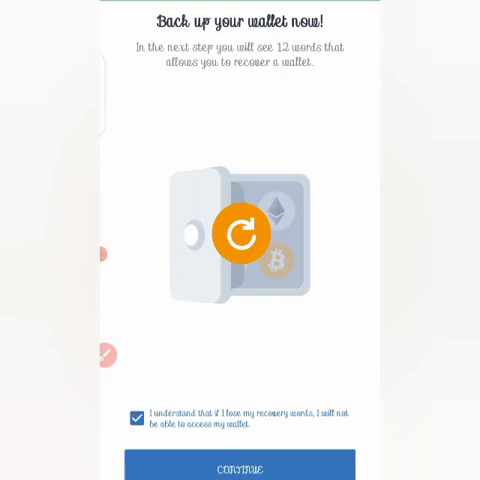